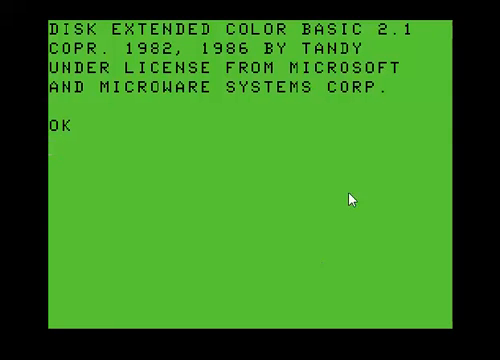
Boot DeskMate from the BASIC OK prompt with the DOS command
text(DOS)
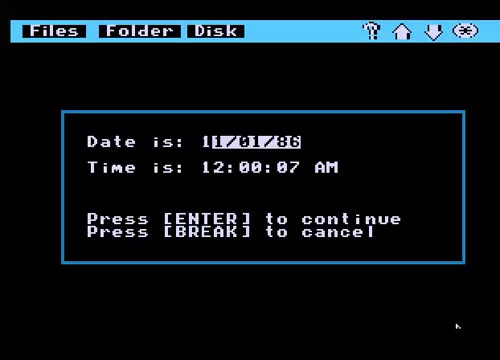
Enter the date 08/08/13 and the hour 11 on the date/time screen
text(08)
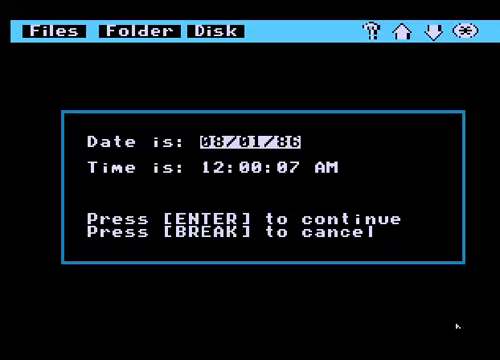
text(8)
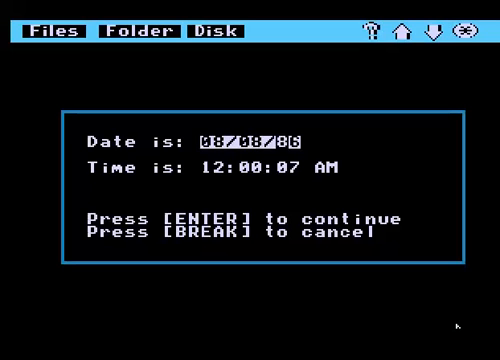
text(13)
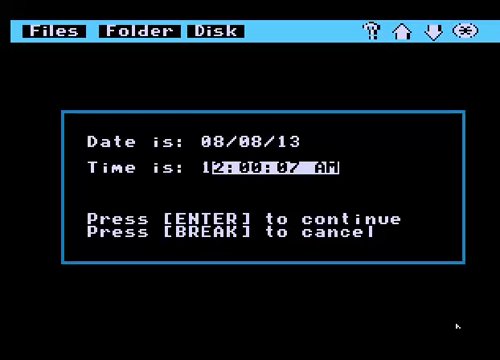
text(11)
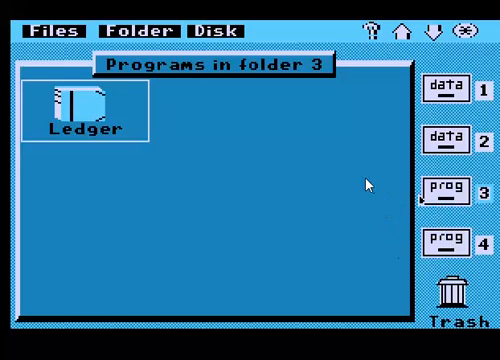
mouse_move(362, 222)
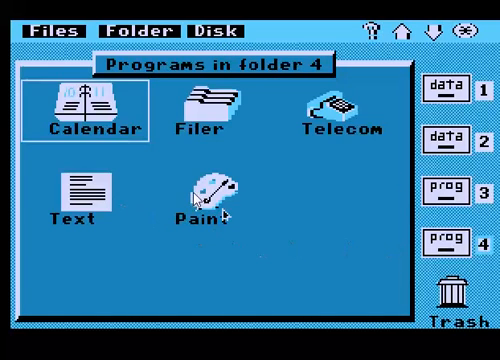
mouse_move(76, 190)
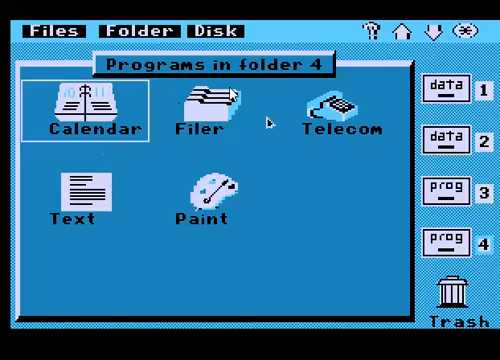
mouse_move(296, 96)
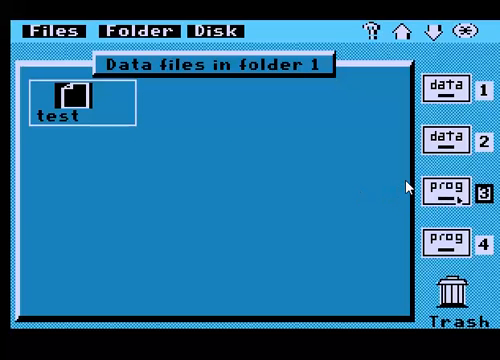
Show data folder 1's file listing, which includes test
click(446, 190)
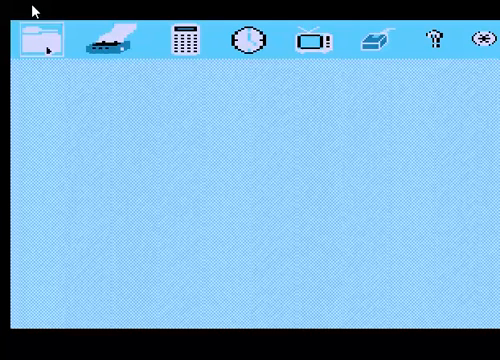
click(38, 38)
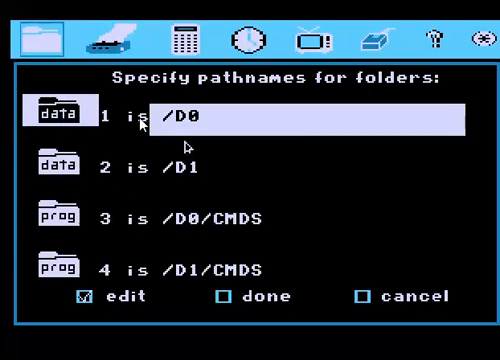
mouse_move(176, 228)
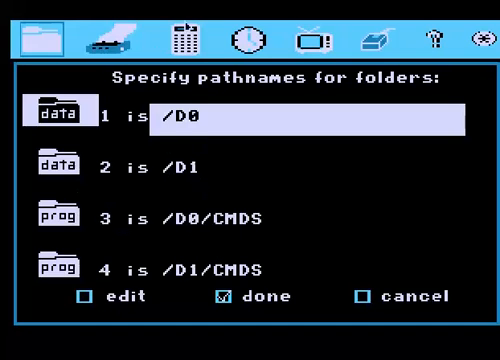
mouse_move(358, 280)
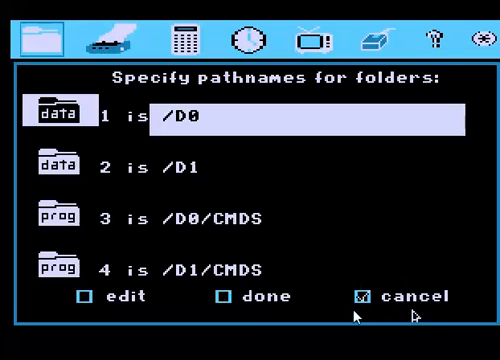
click(364, 296)
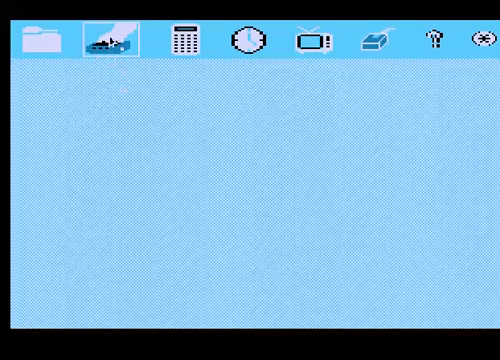
click(104, 38)
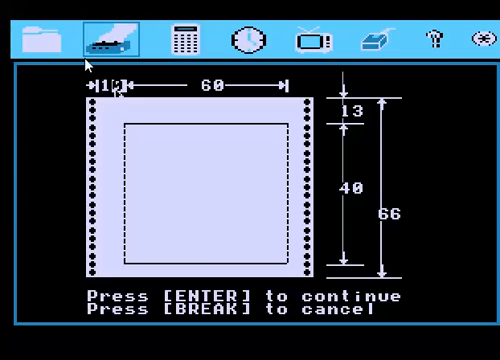
mouse_move(144, 158)
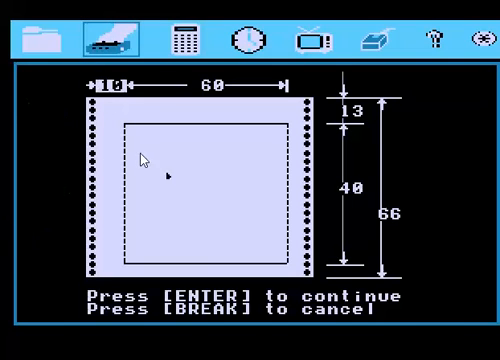
mouse_move(196, 112)
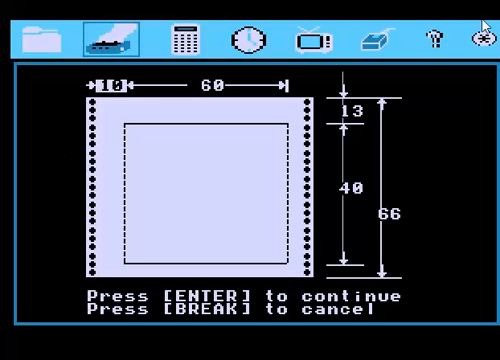
mouse_move(210, 44)
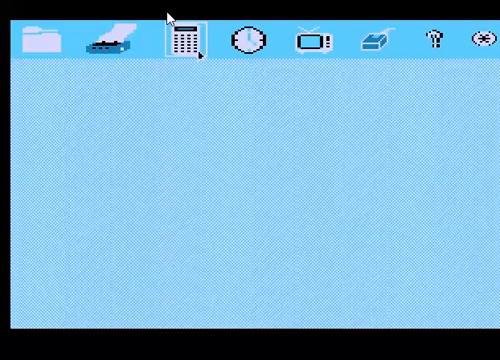
mouse_move(152, 10)
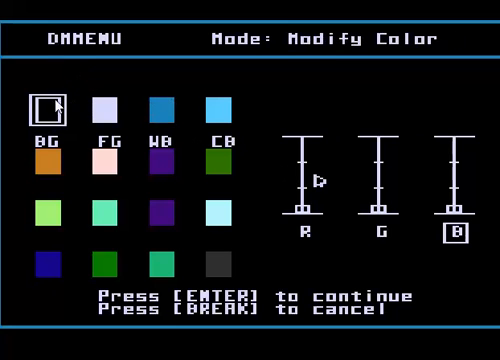
mouse_move(280, 128)
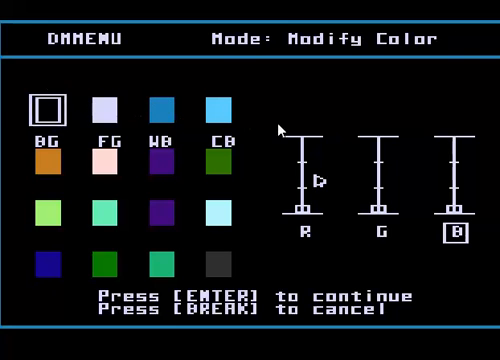
mouse_move(108, 80)
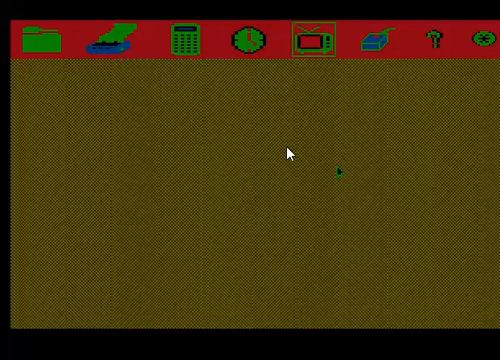
mouse_move(462, 88)
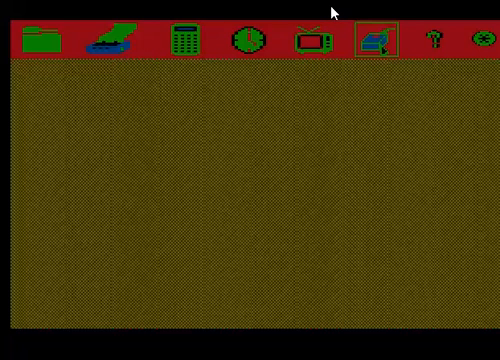
Choose Mouse or Joystick as the cursor control device
click(384, 38)
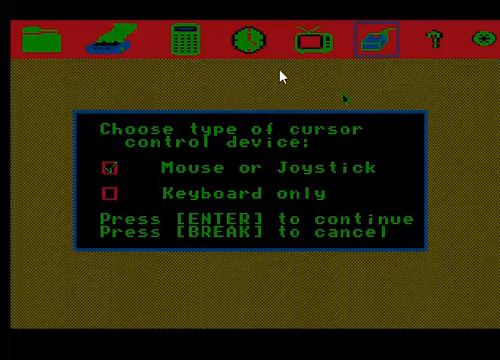
mouse_move(256, 172)
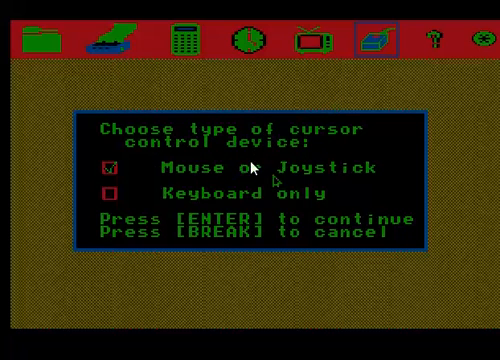
click(110, 194)
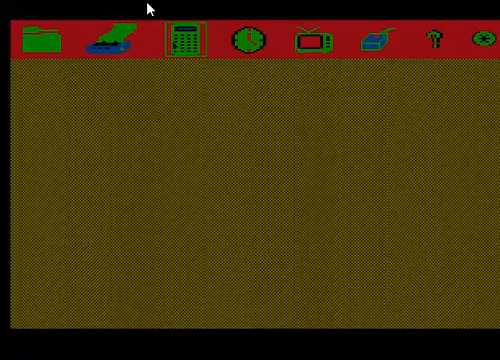
Launch the Calculator accessory from the top icon bar
click(184, 36)
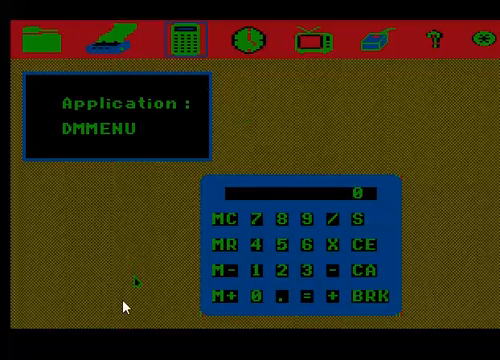
mouse_move(268, 210)
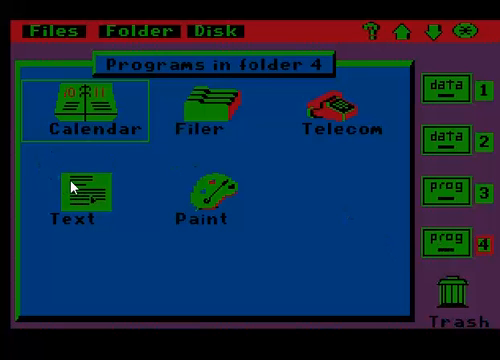
Select the Text program in program folder 4
click(78, 184)
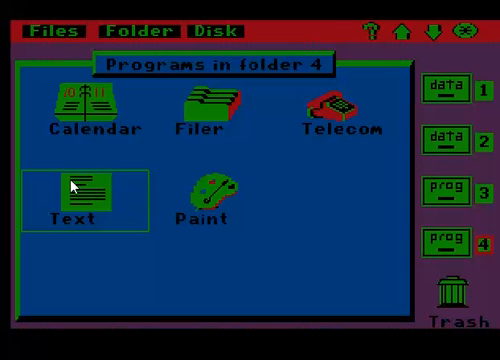
Start Text and type 'This is a test of the world processor', correcting a typo
double_click(80, 184)
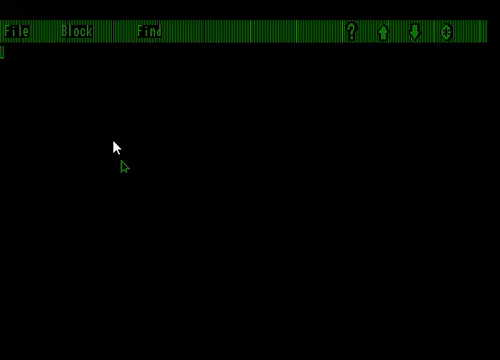
text(Th)
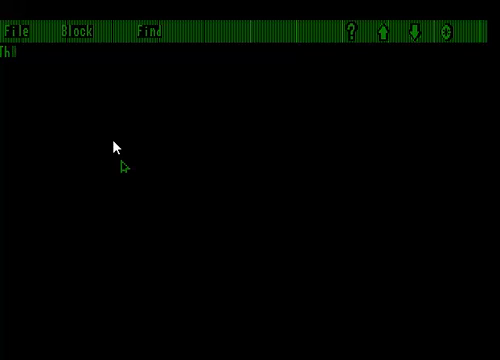
text(This is a test)
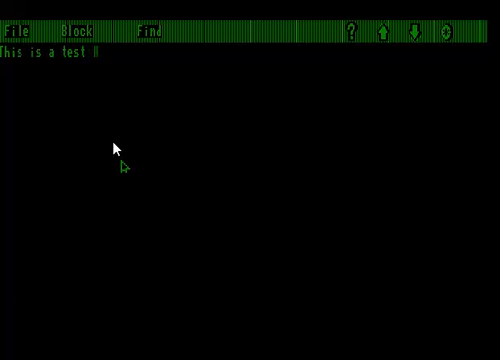
text(of the worl)
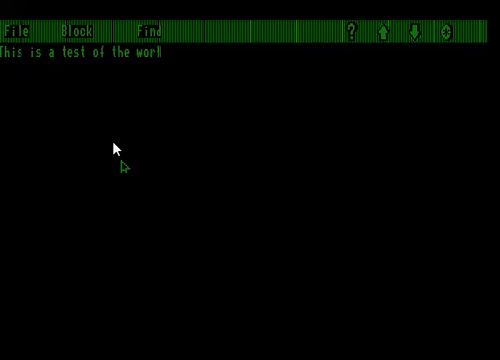
text(d pl)
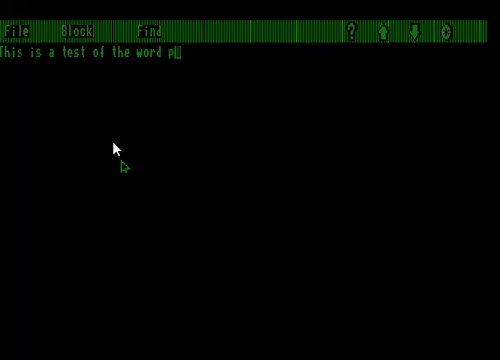
text(occes)
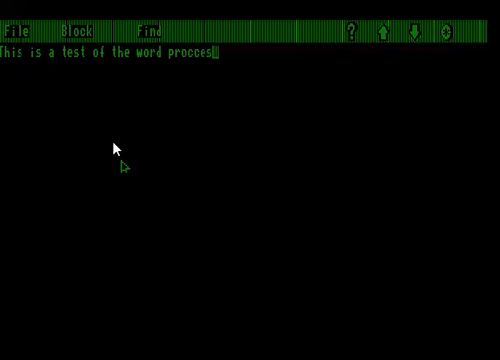
text(or)
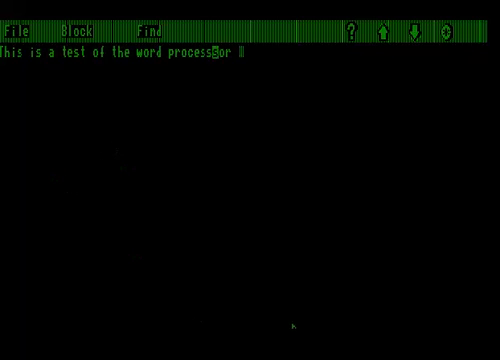
text(r)
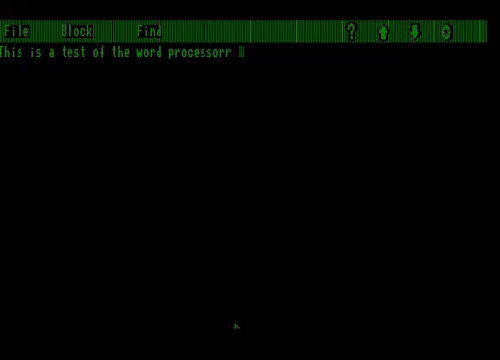
mouse_move(268, 184)
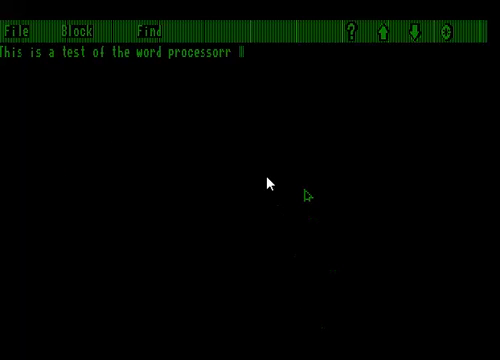
key(Backspace)
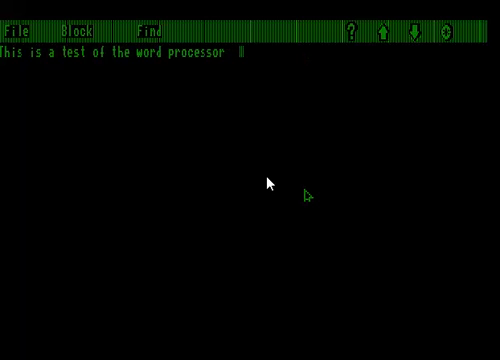
Continue the sentence with 'on the DeskMate 3 GUI for the CO'
text(on)
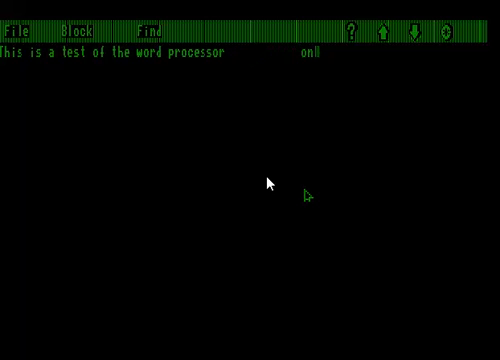
text(on)
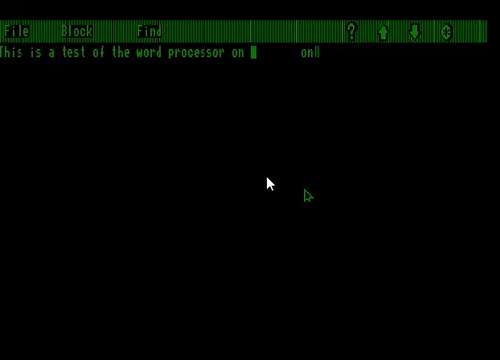
text(the)
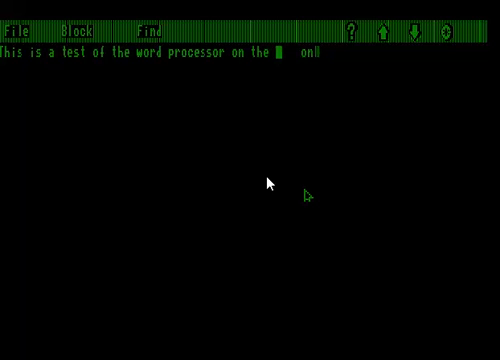
text(DeskMate)
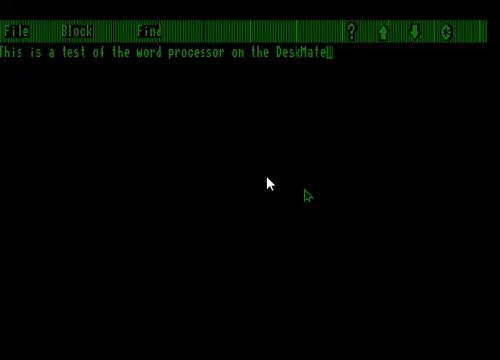
text(3 GUI f)
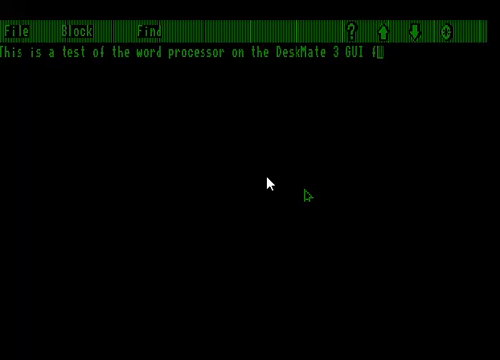
text(or the COCO 3.)
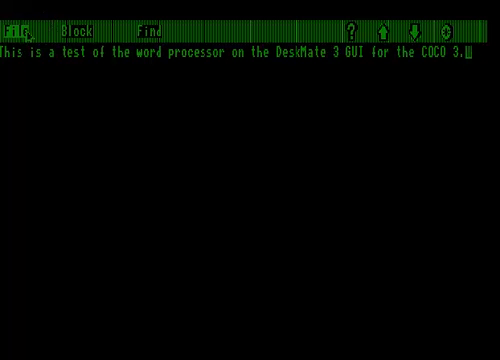
Review the Block menu's editing commands, dismiss them, then show the File commands
click(24, 18)
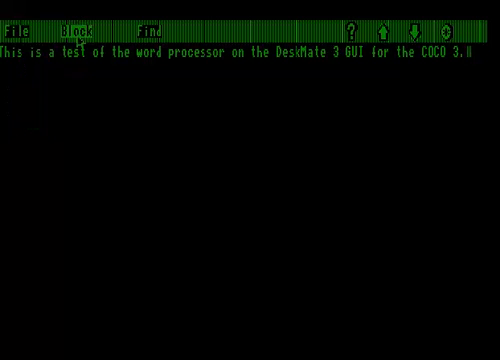
click(84, 18)
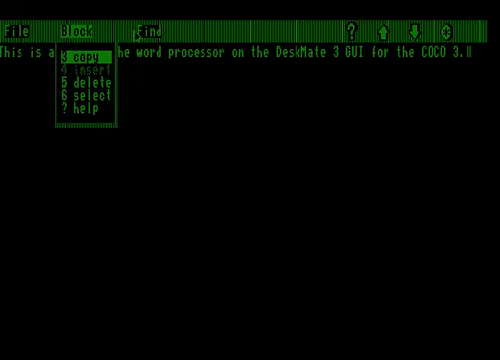
click(150, 24)
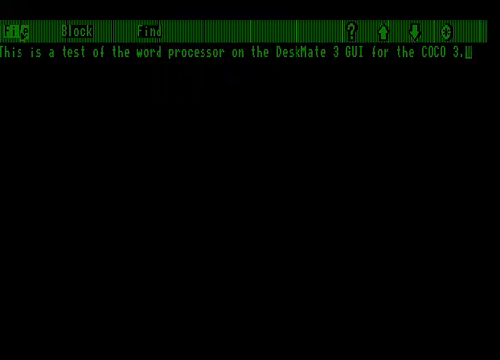
click(20, 18)
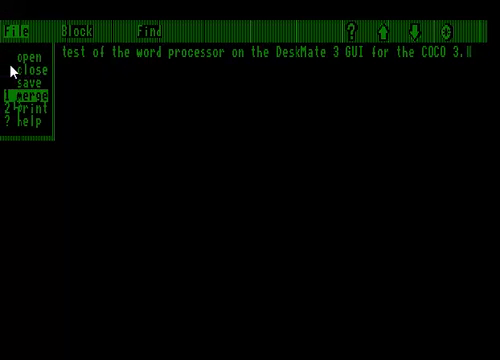
click(30, 80)
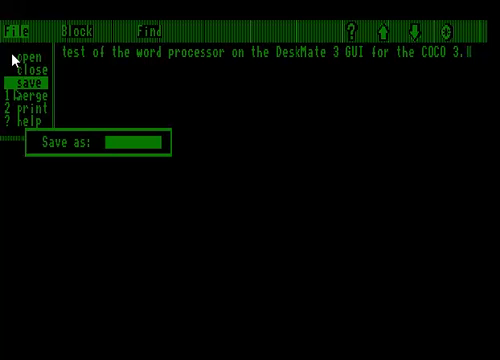
text(AWB)
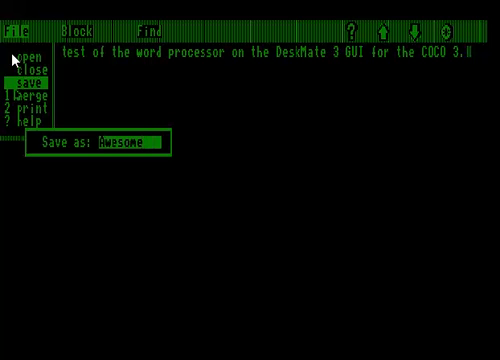
text(.)
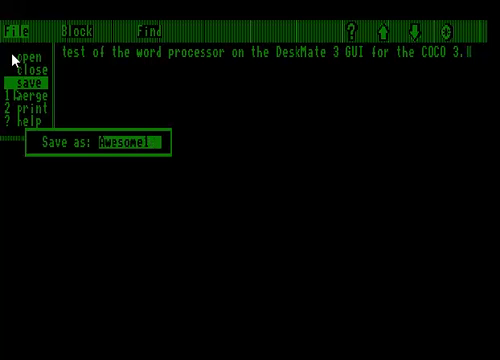
text(d)
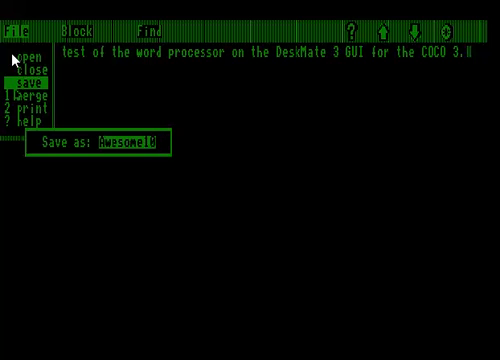
text(a)
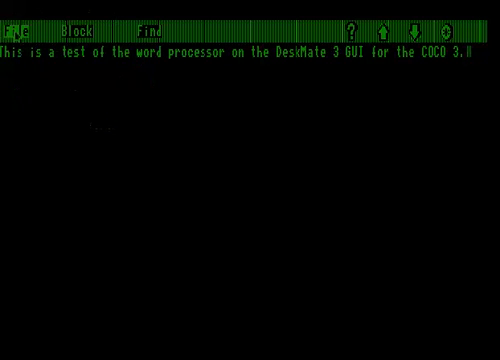
Save the sentence as a data file named 'awesme' via the File menu
click(24, 18)
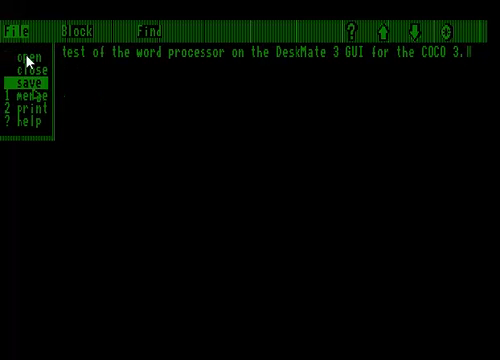
click(40, 72)
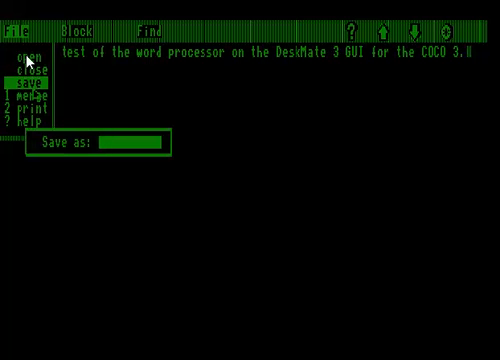
text(awesme)
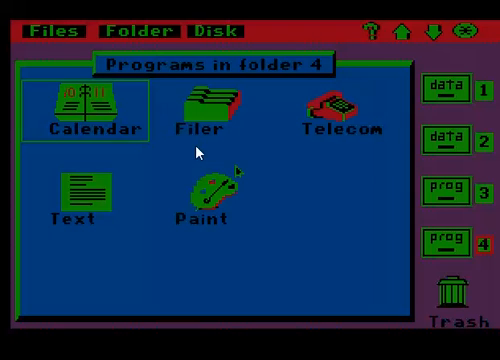
mouse_move(320, 78)
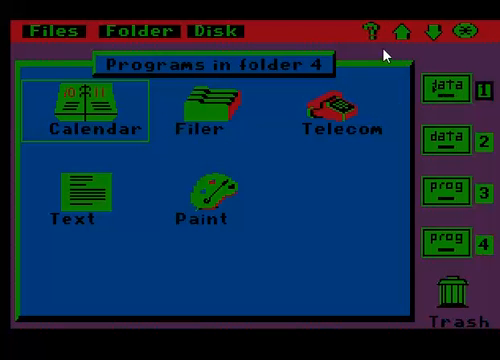
List data folder 1's files, showing awesome and test
click(448, 92)
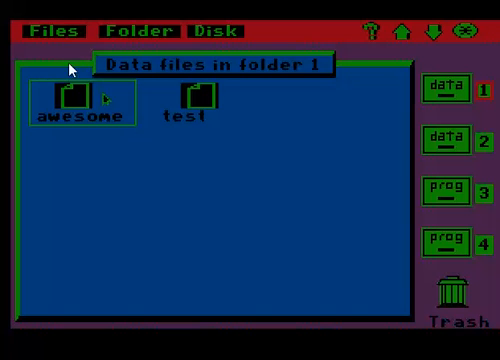
mouse_move(48, 84)
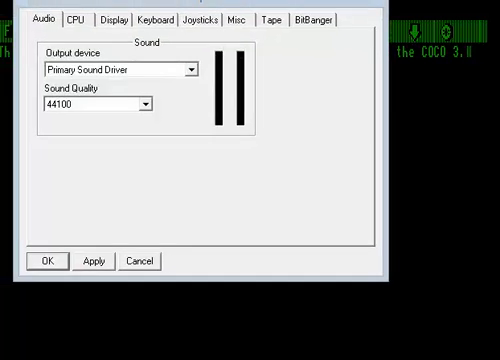
Start choosing a print capture file from the BitBanger settings in Vcc Options
click(318, 56)
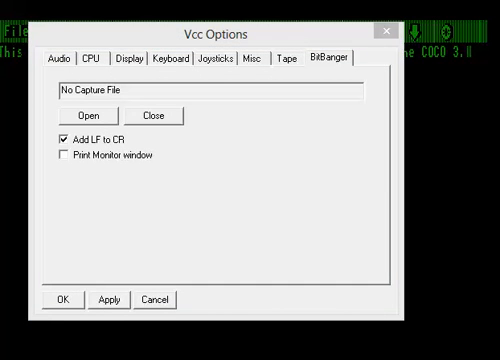
click(84, 114)
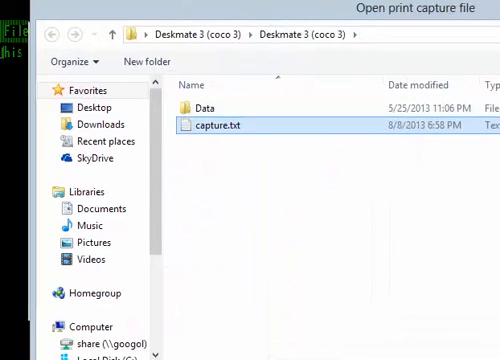